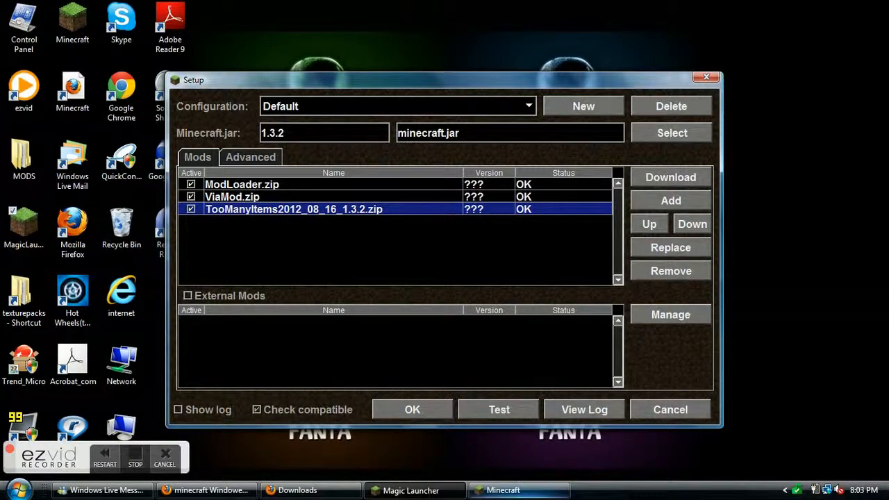
mouse_move(261, 449)
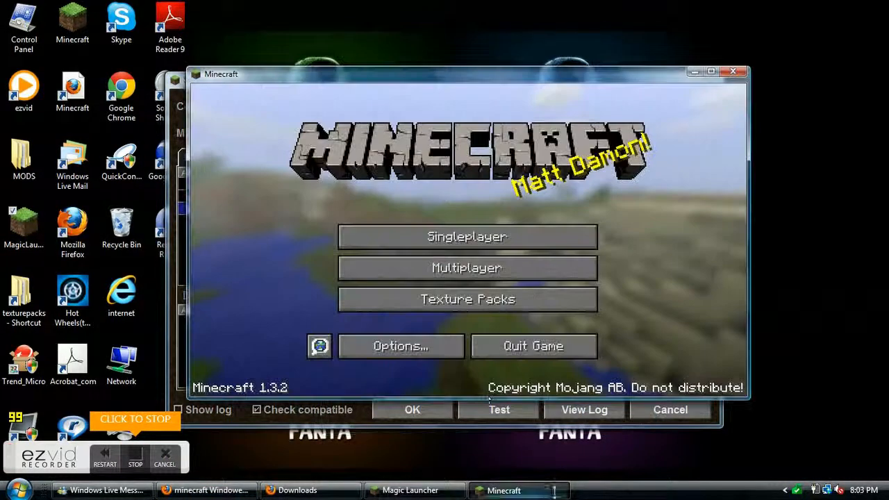
Open the singleplayer world list in the modded Minecraft 1.3.2 started from Magic Launcher.
click(467, 236)
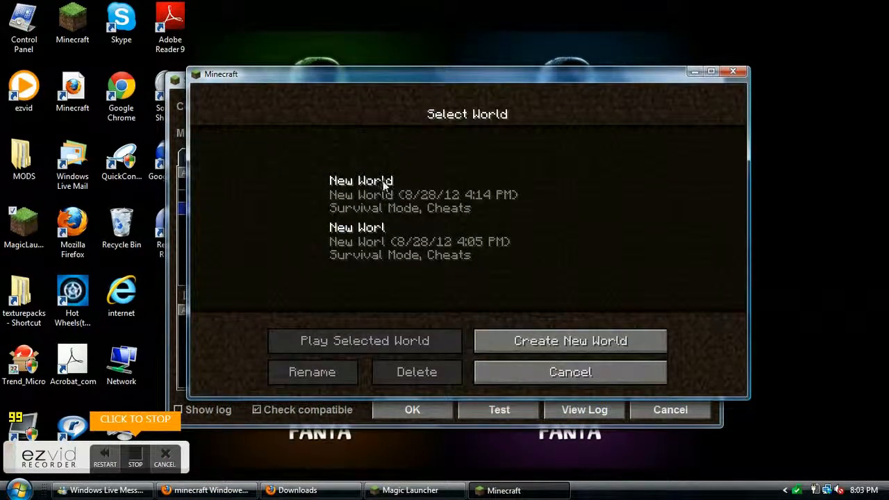
mouse_move(564, 6)
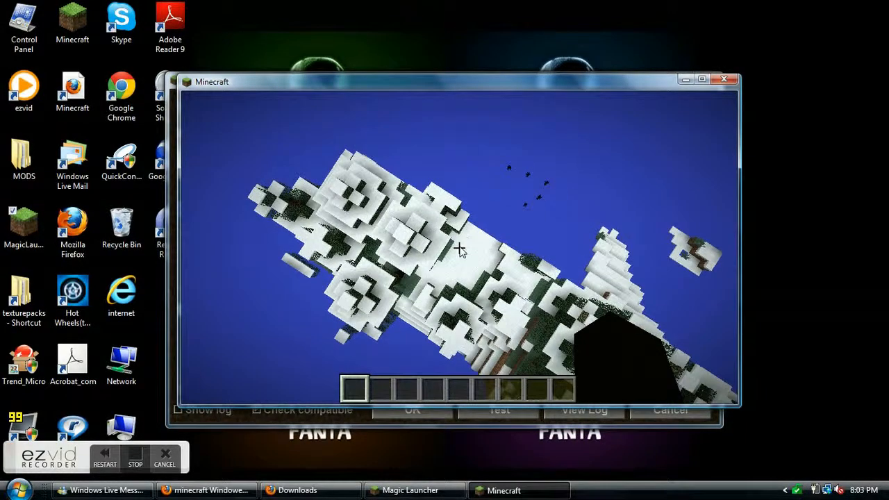
Save and quit to the title screen, then select the saintsROW-3.zip texture pack.
key(Escape)
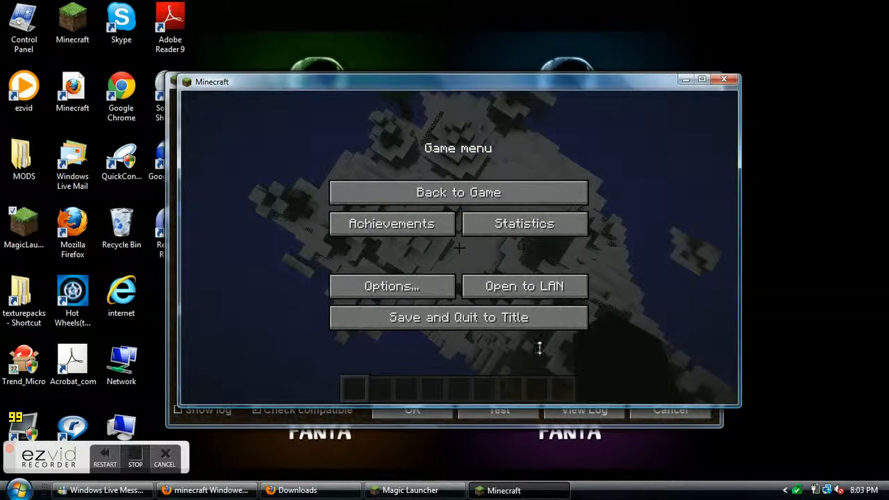
click(457, 316)
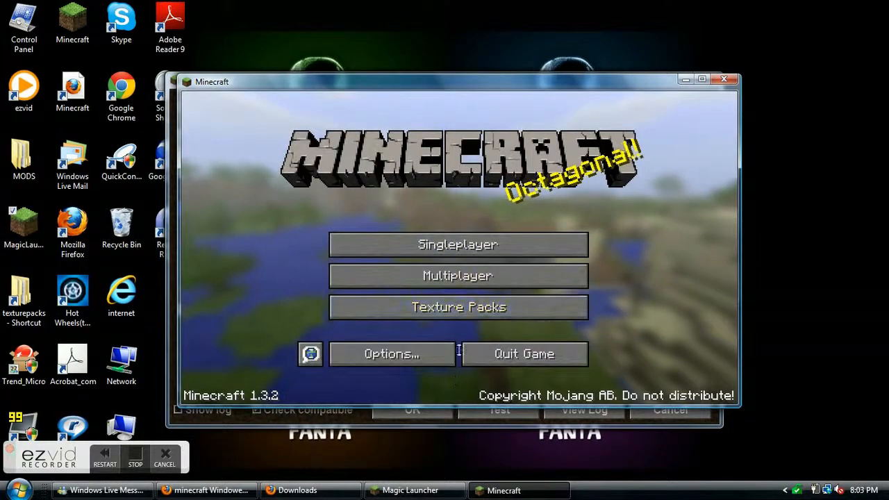
click(458, 307)
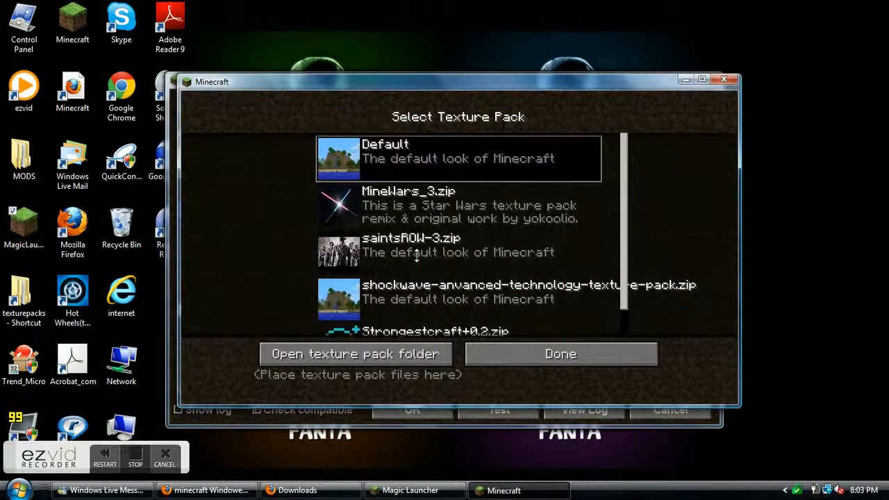
click(458, 251)
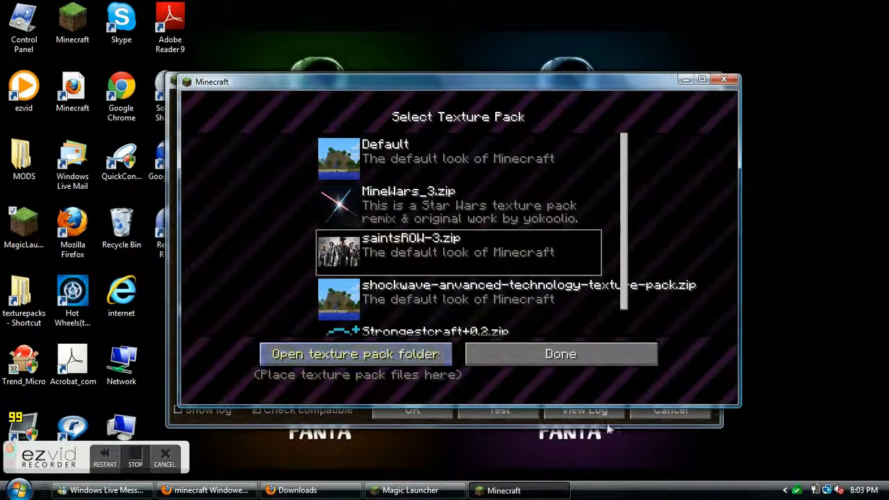
mouse_move(560, 354)
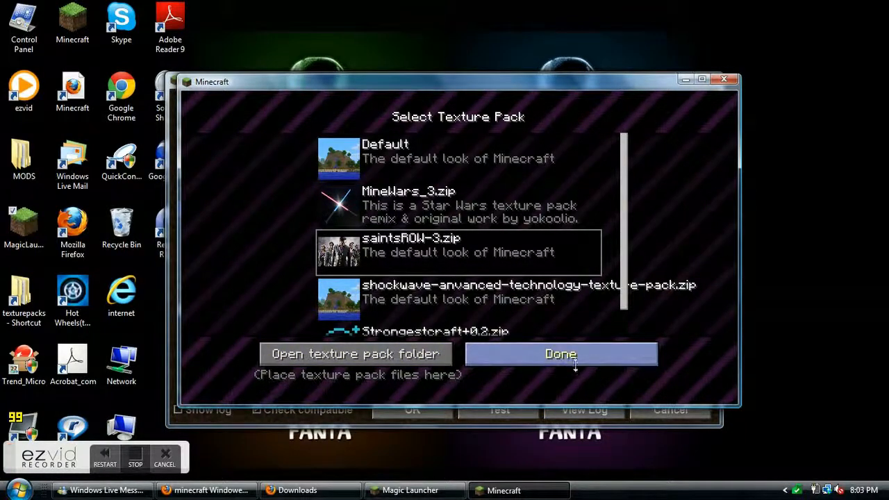
click(560, 354)
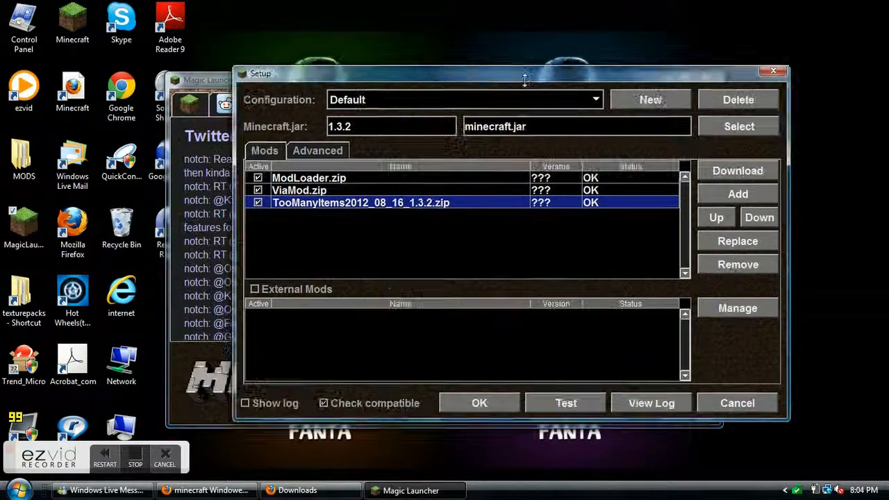
Move the Magic Launcher Setup window before relaunching Minecraft.
drag(524, 73, 416, 63)
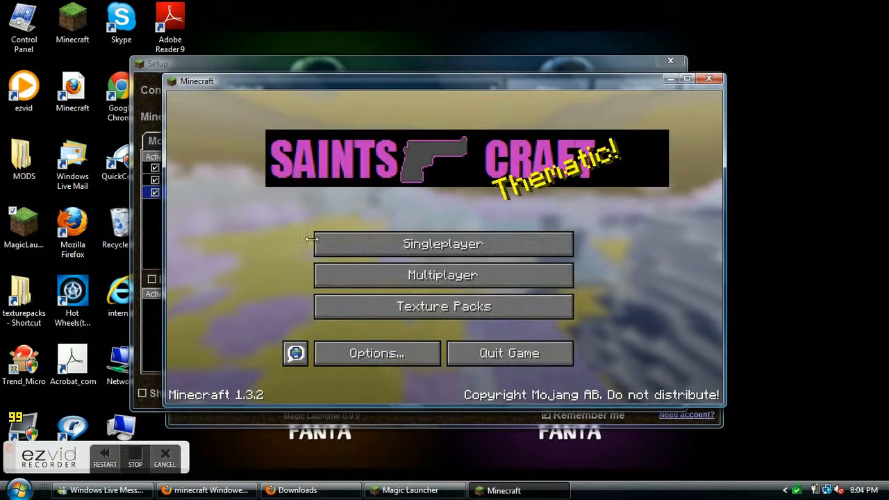
Create a Survival world called 'New World', then close Minecraft while terrain builds.
click(442, 243)
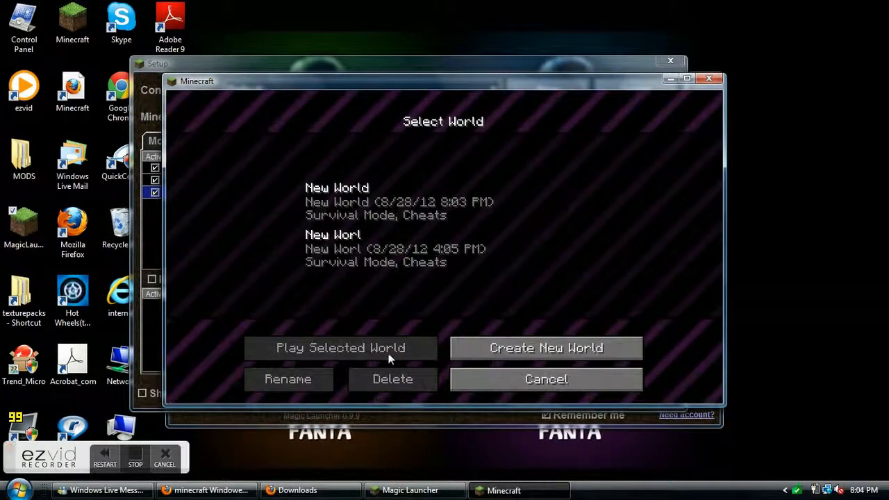
click(546, 348)
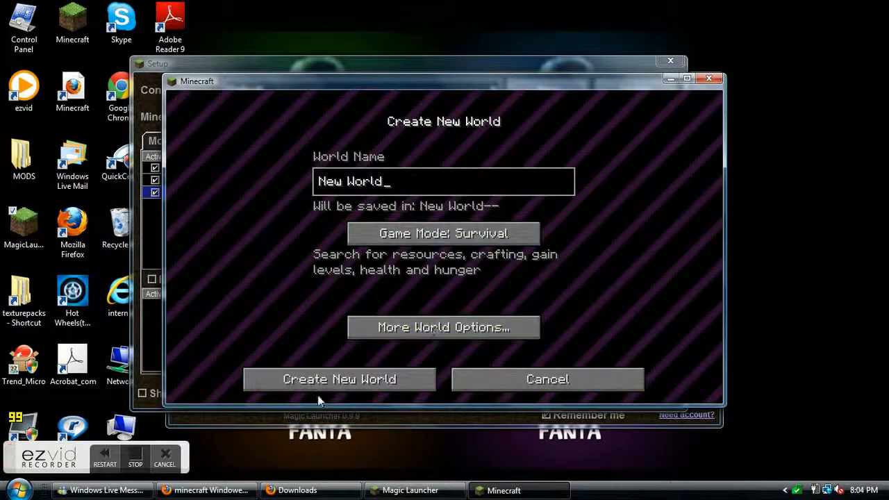
click(339, 379)
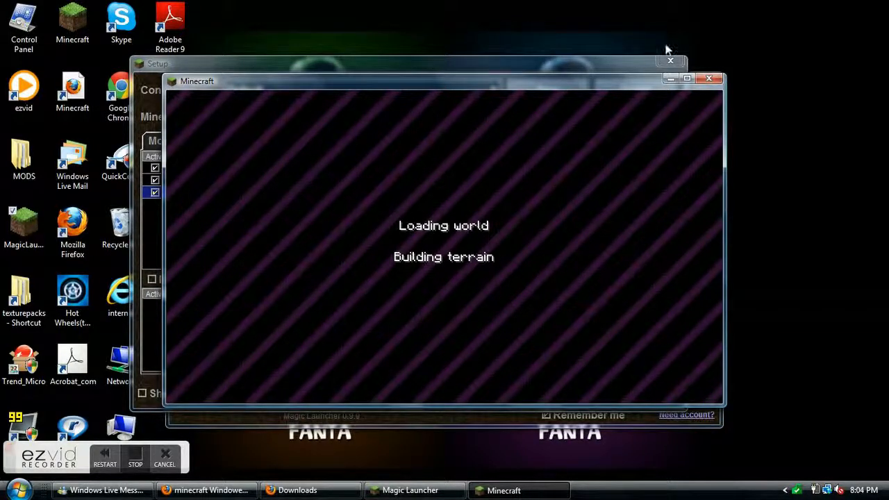
mouse_move(709, 78)
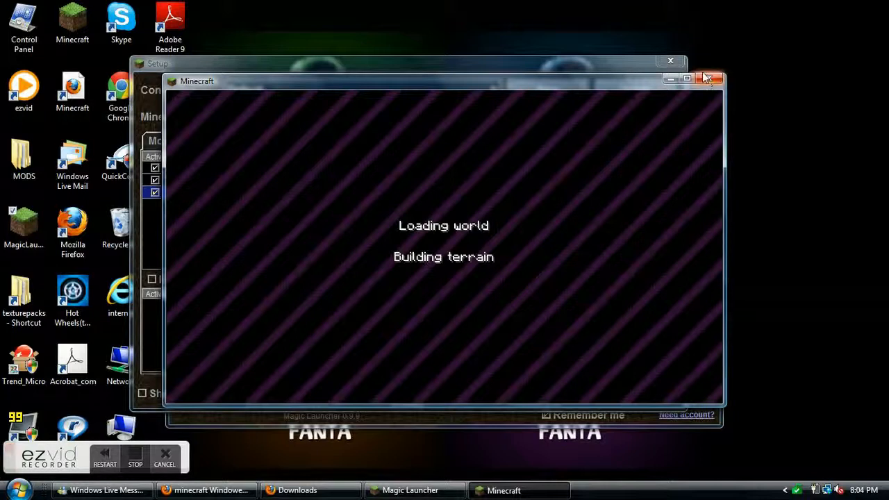
click(706, 78)
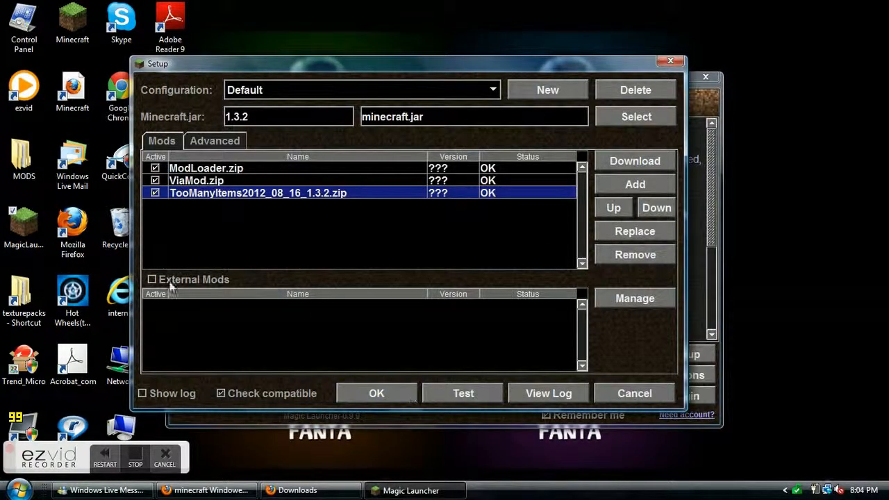
Relaunch Minecraft with ModLoader, ViaMod and TooManyItems from the Setup dialog.
click(196, 180)
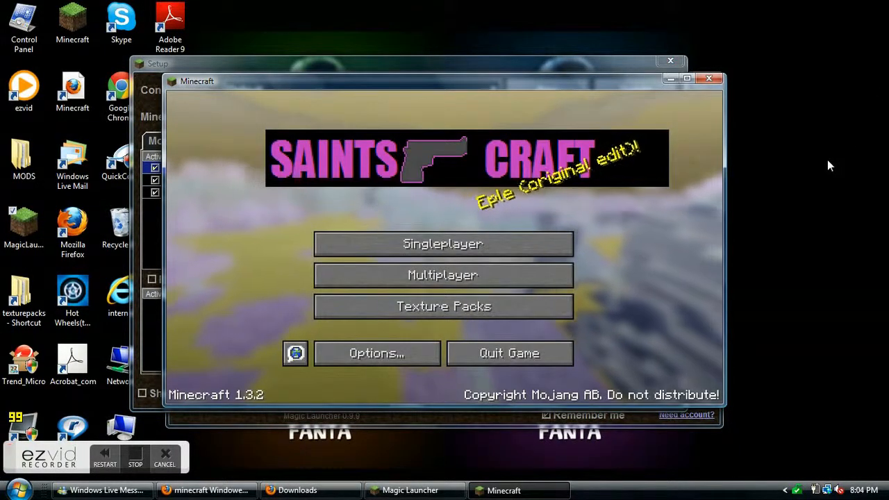
Name a new Survival world 'habadagubudaga' and show More World Options.
click(443, 243)
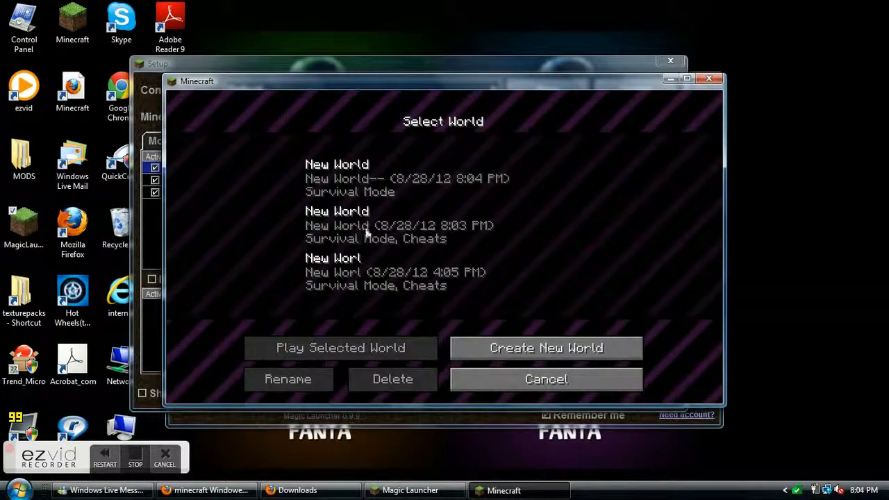
mouse_move(528, 225)
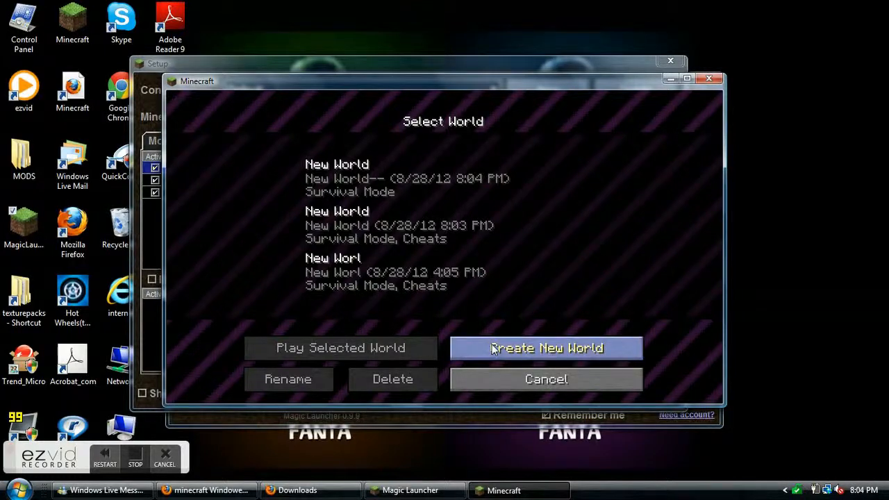
click(546, 348)
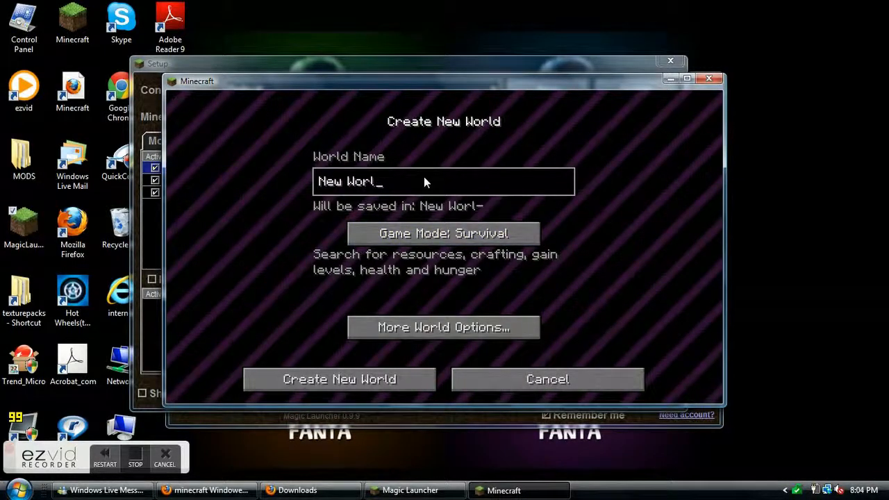
text(hab)
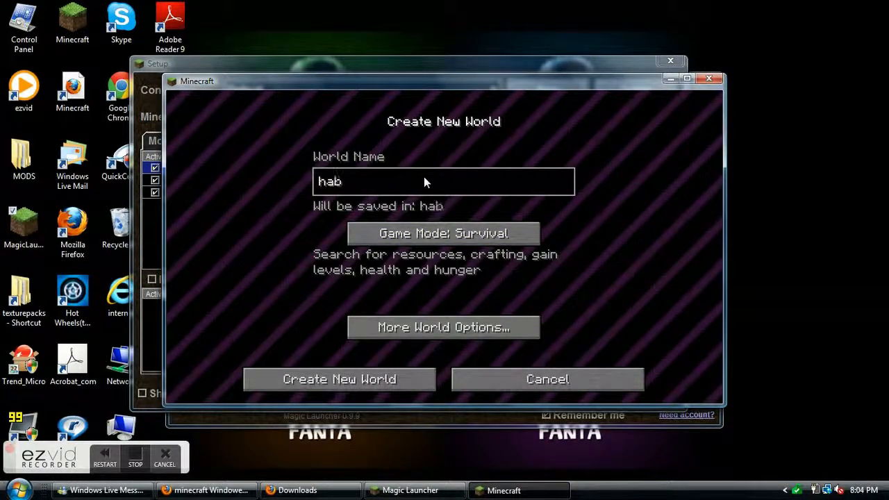
text(a)
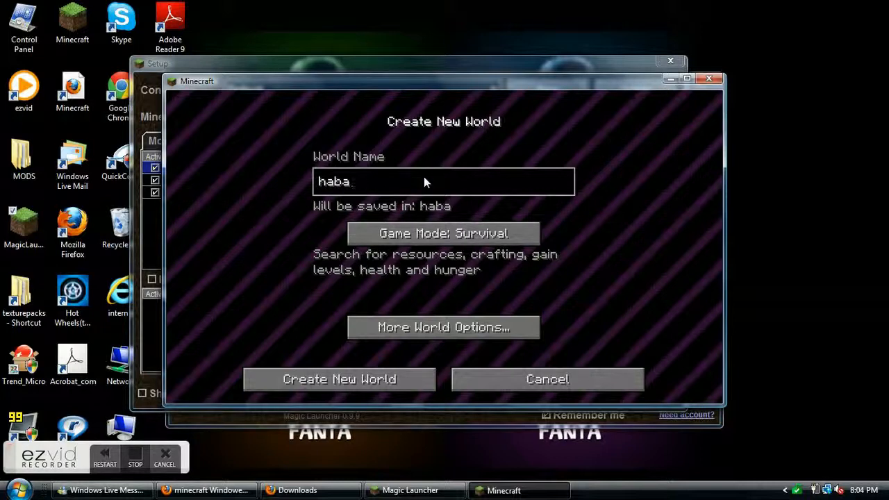
text(d)
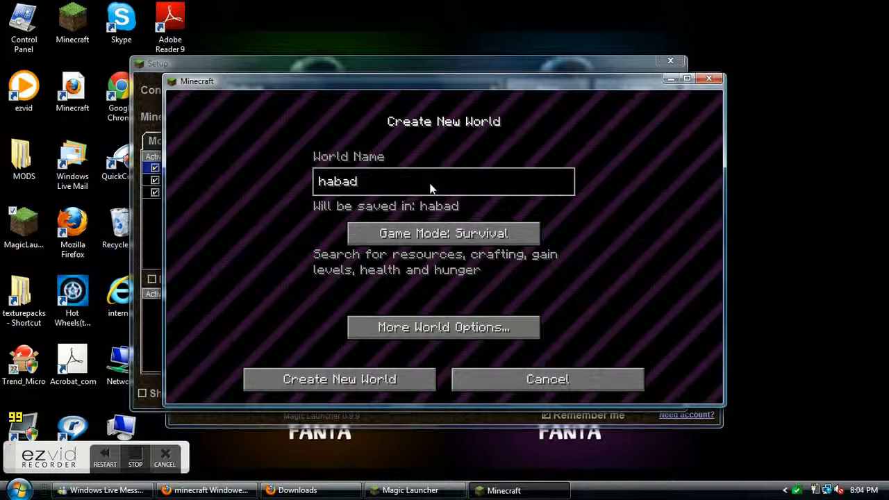
text(a)
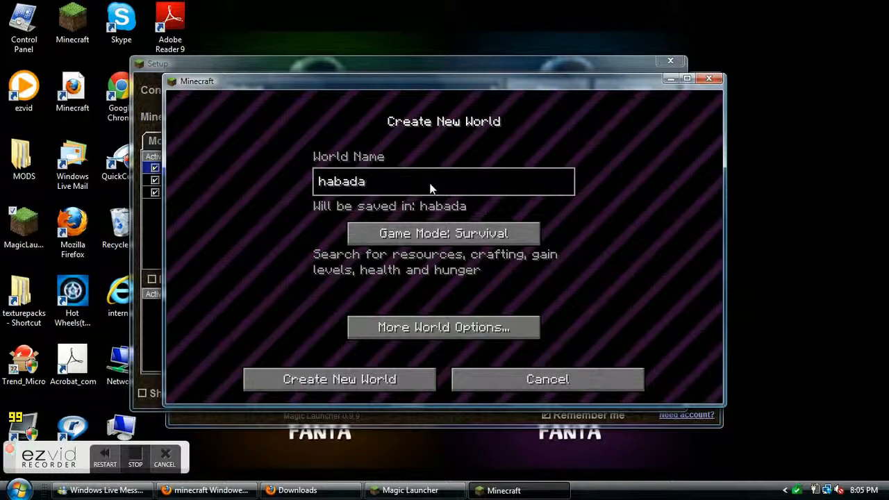
text(gub)
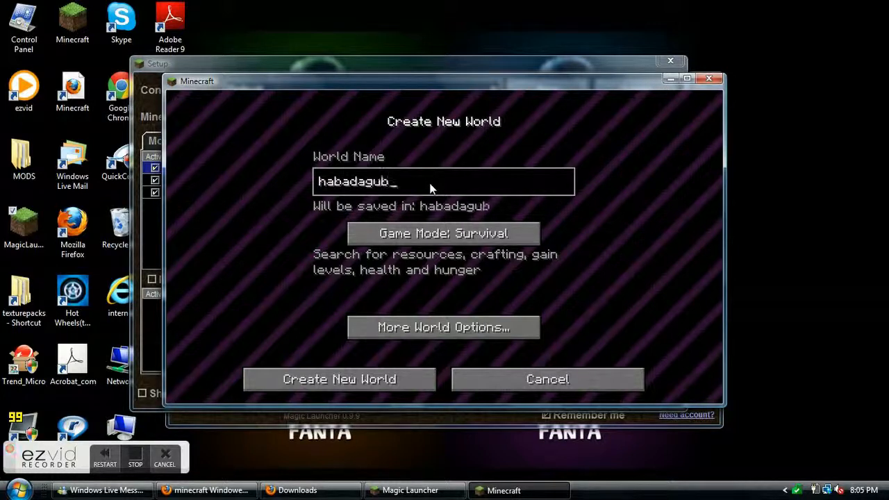
text(udag)
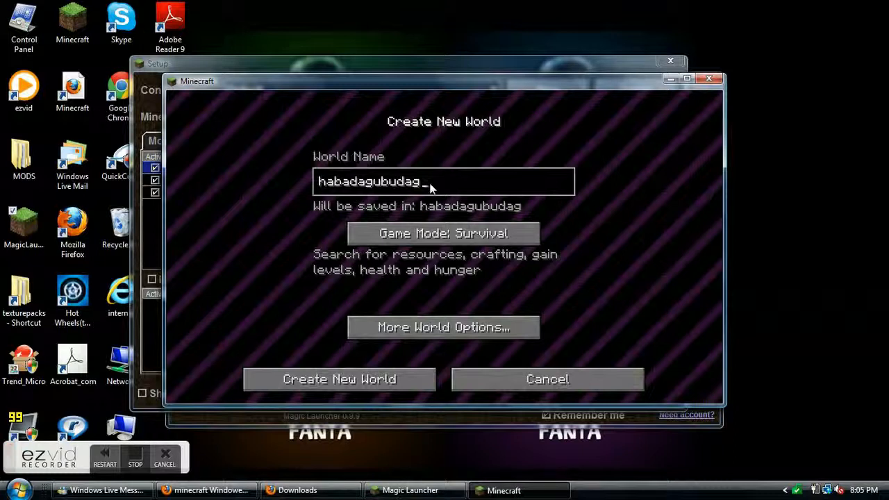
text(a)
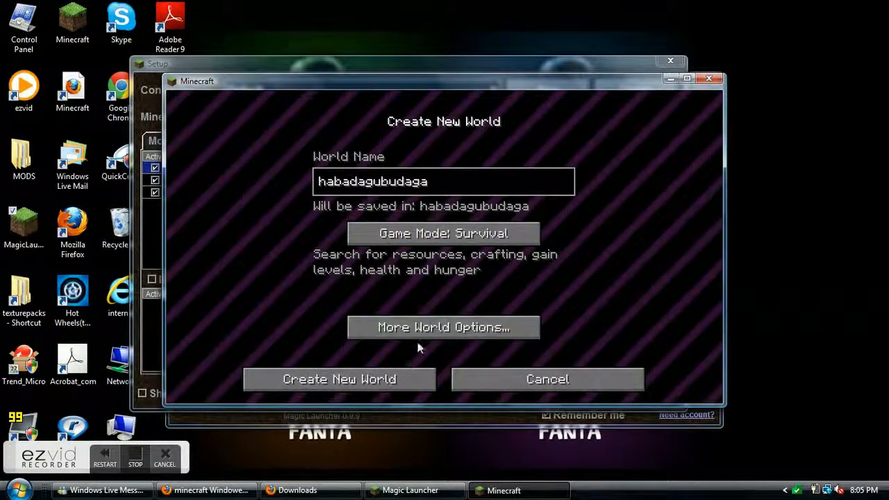
click(443, 327)
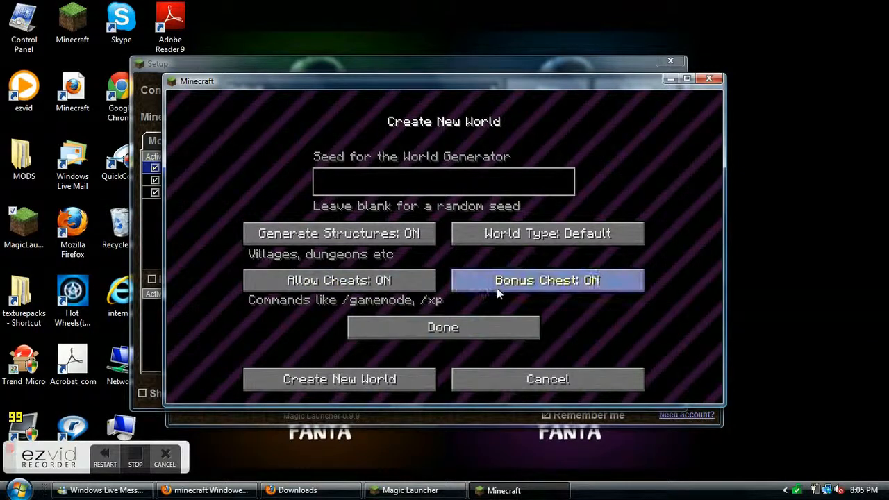
Leave World Options, correct the name to 'habadagabudaga', and create the world.
click(442, 327)
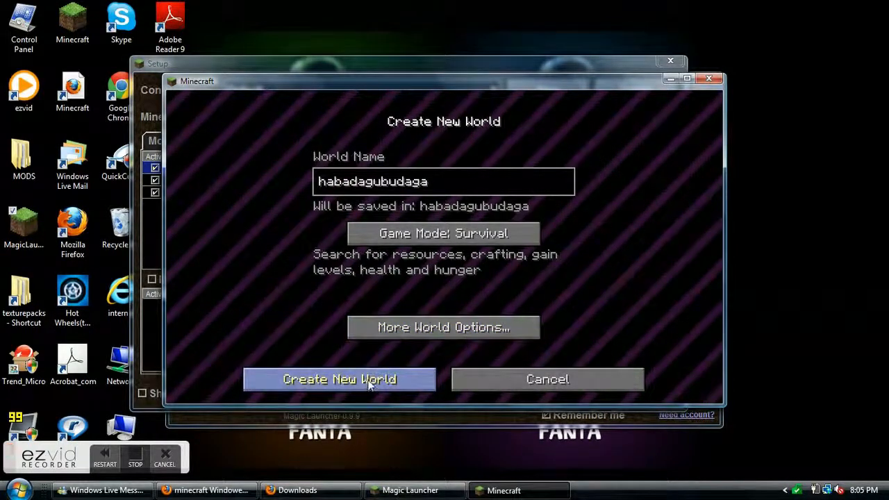
mouse_move(379, 184)
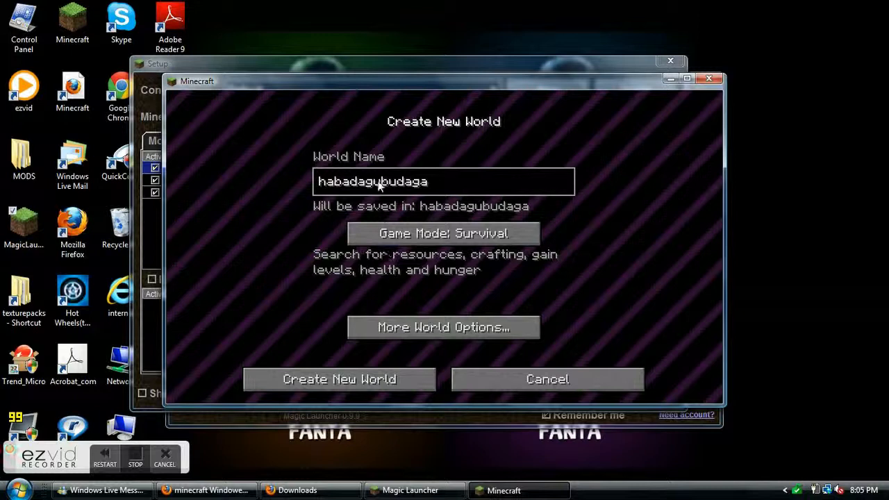
mouse_move(386, 188)
text(a)
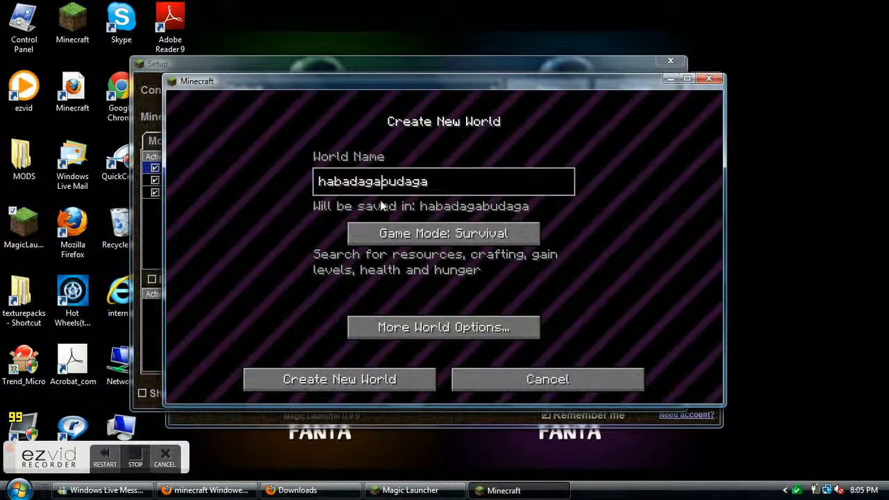
mouse_move(339, 379)
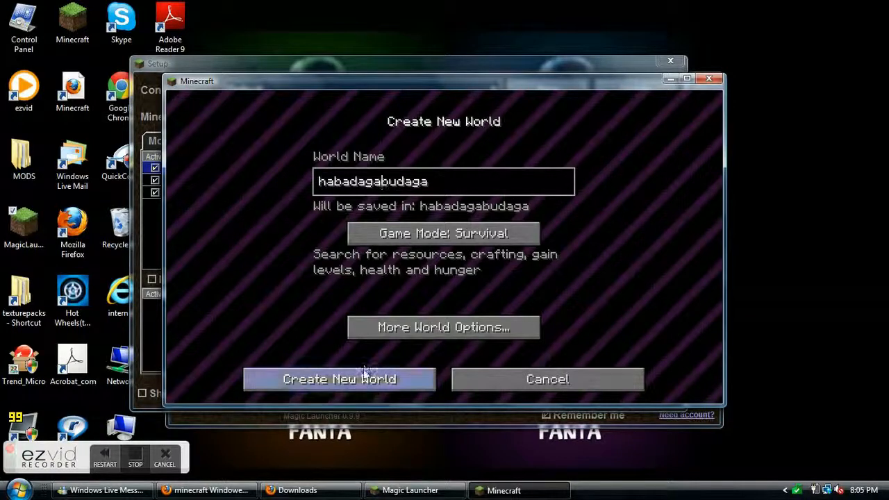
click(339, 379)
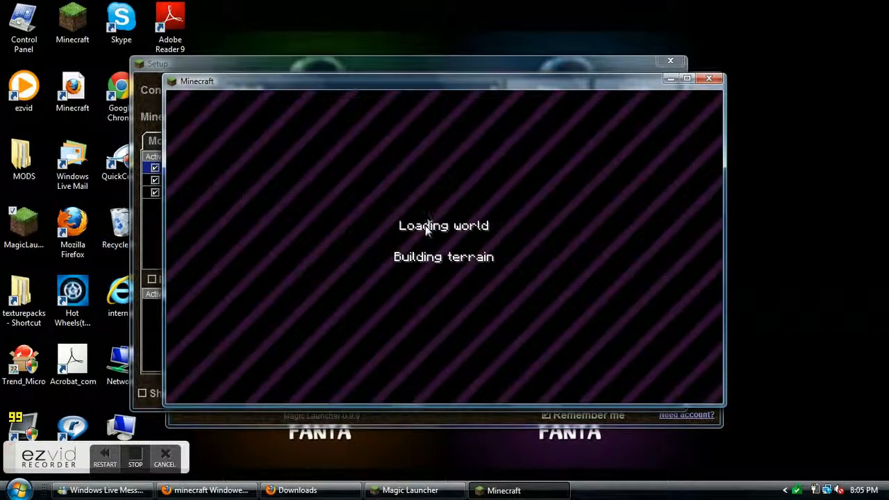
mouse_move(293, 314)
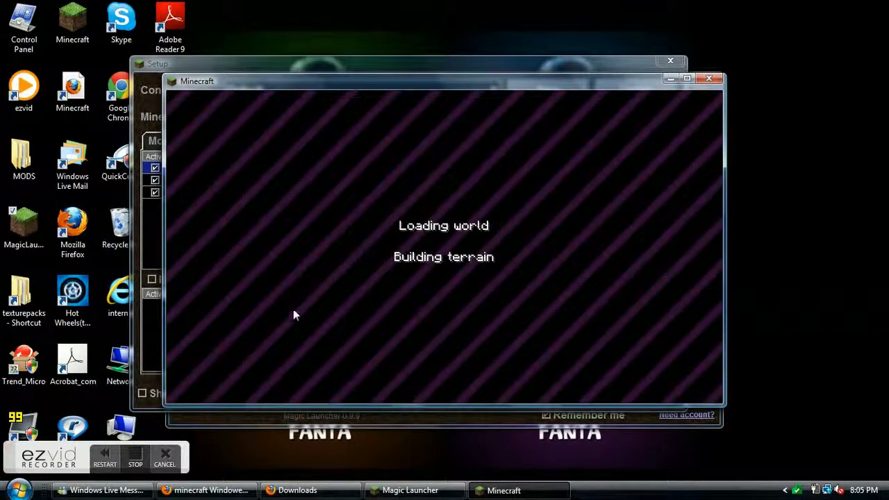
mouse_move(431, 232)
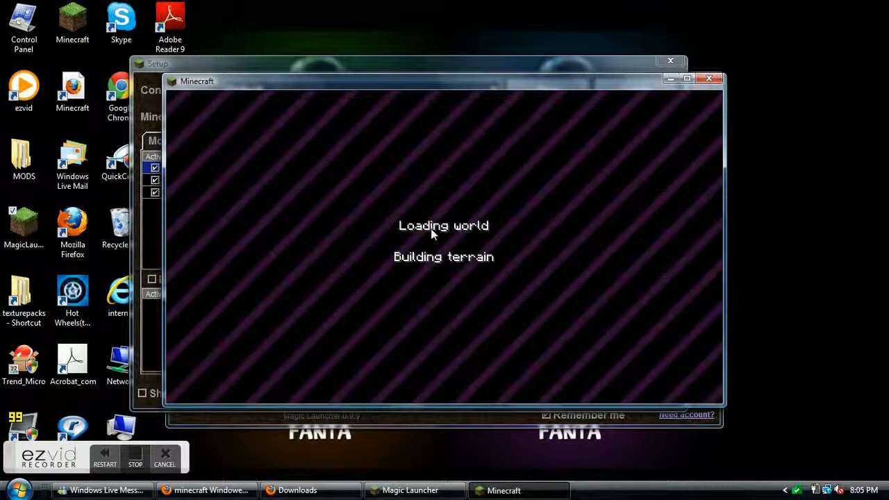